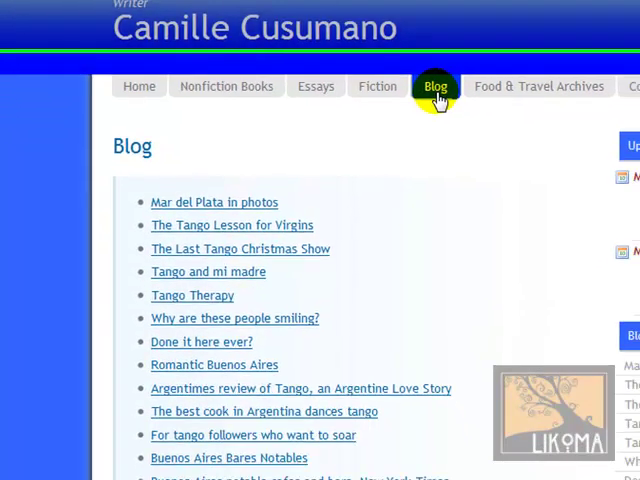
Switch to the Blog page editor showing the c2c_get_recent_posts code for category 17
scroll(down, 3)
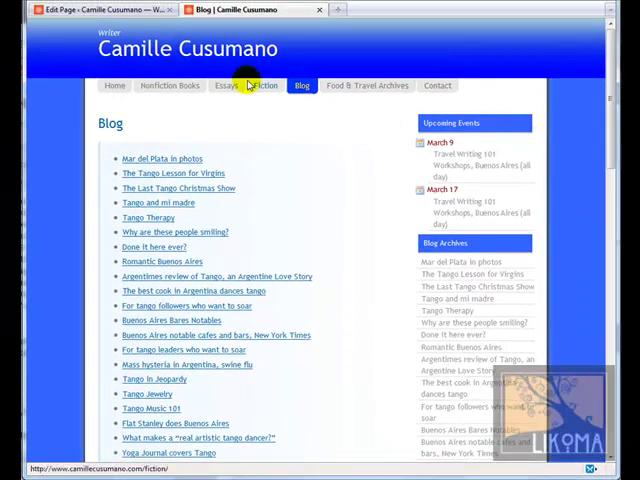
click(95, 9)
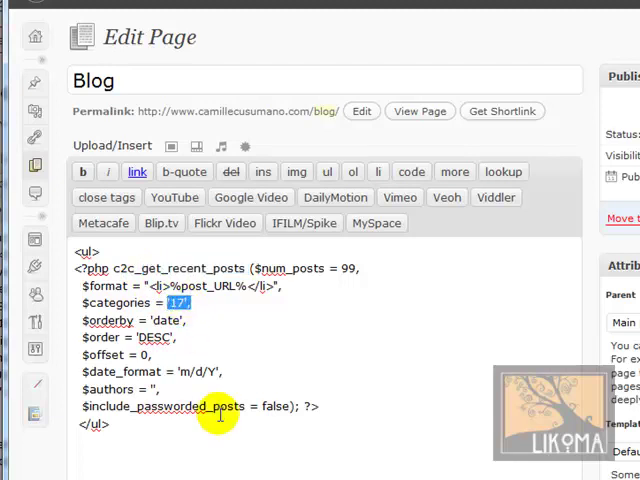
mouse_move(228, 377)
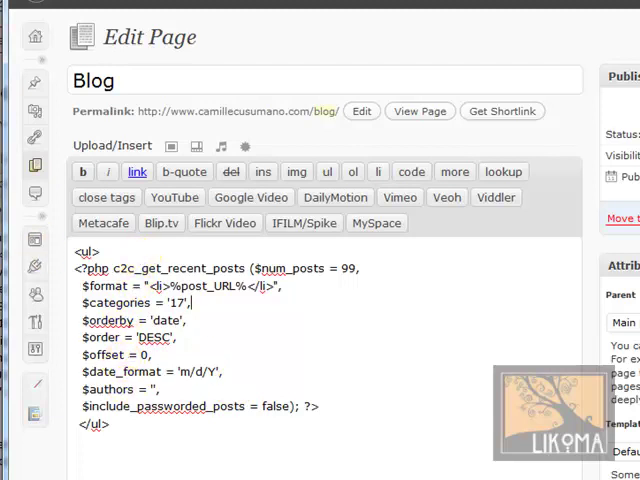
mouse_move(159, 435)
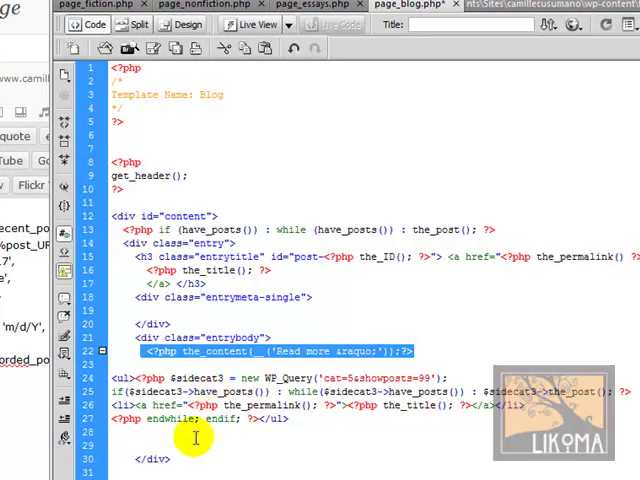
Change page_blog.php's WP_Query argument from cat=5 to cat=17
click(185, 406)
text(17)
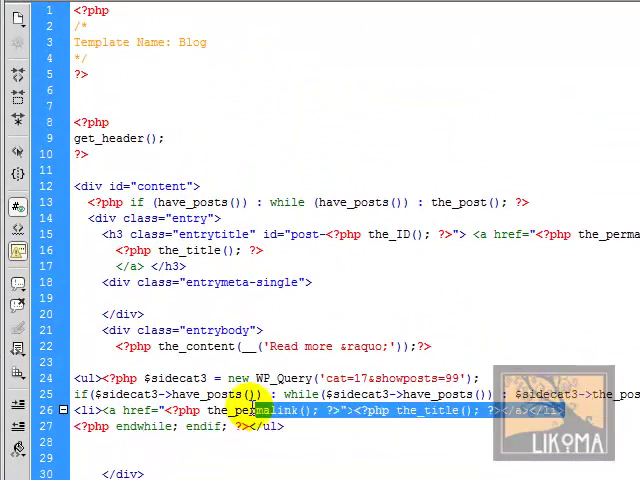
click(230, 411)
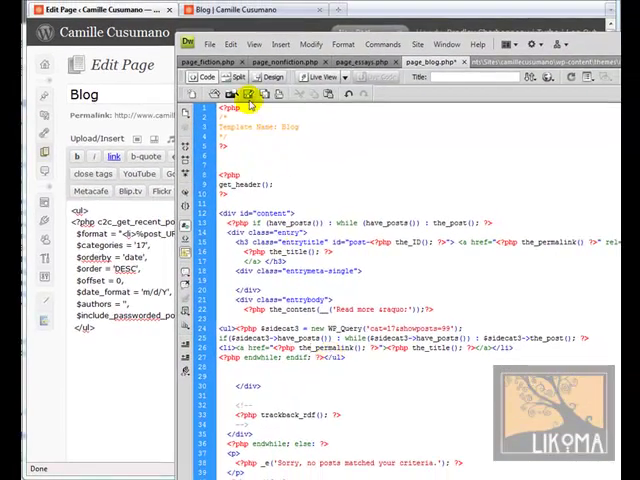
Pick Blog from the page's Template dropdown and update the page
click(248, 94)
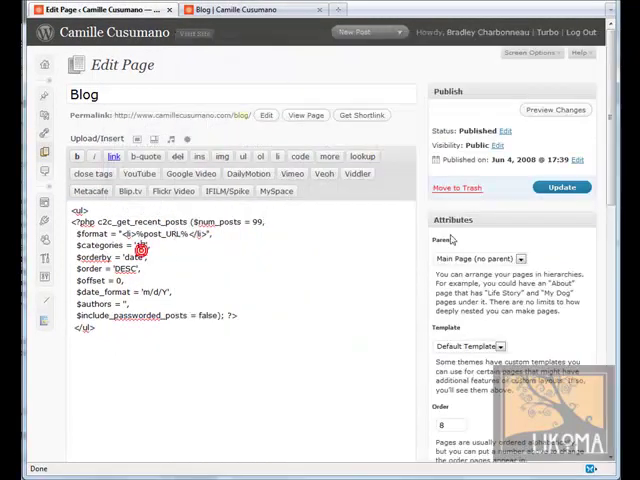
click(561, 187)
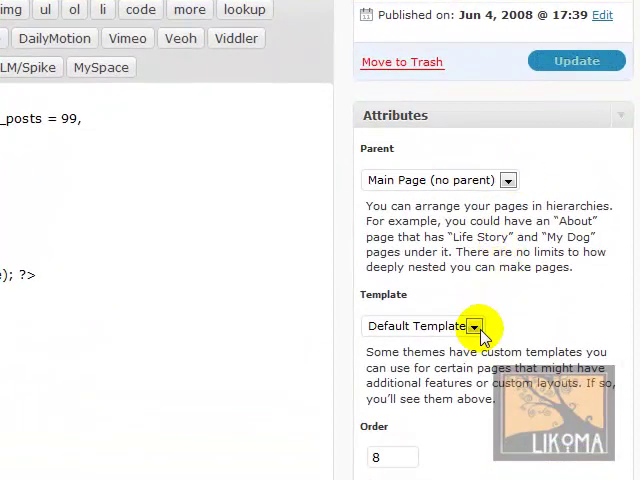
scroll(up, 3)
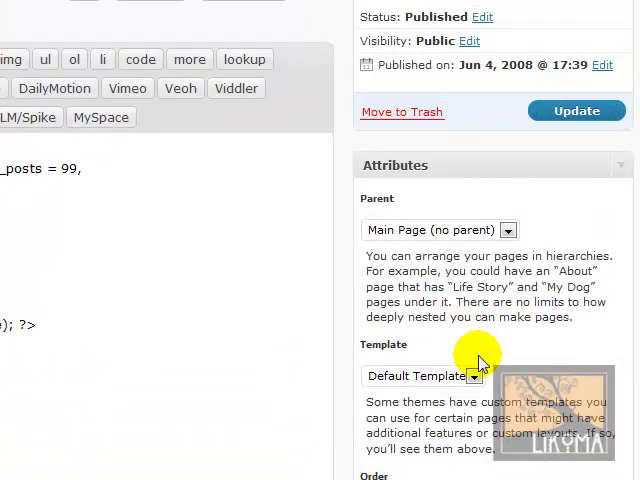
click(422, 376)
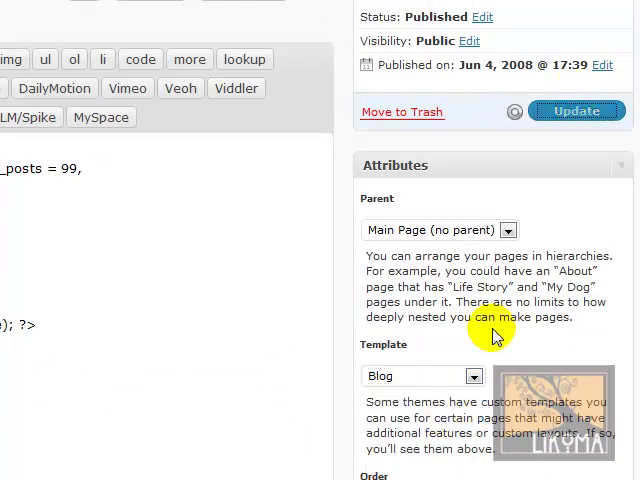
click(240, 9)
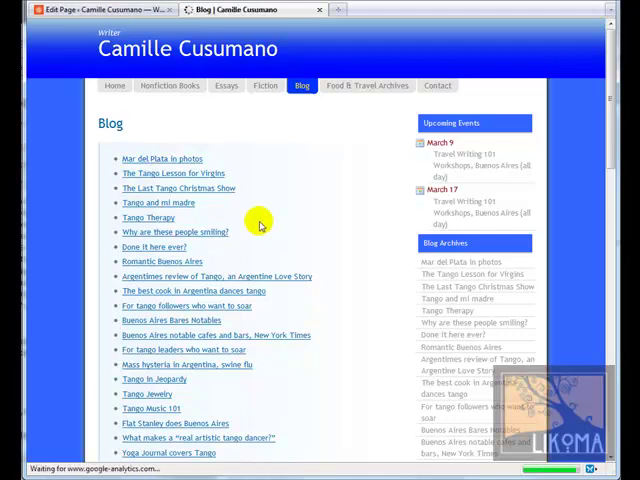
scroll(down, 3)
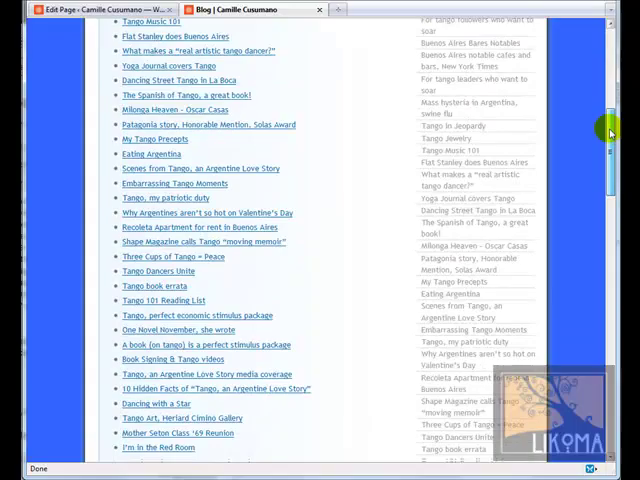
scroll(down, 3)
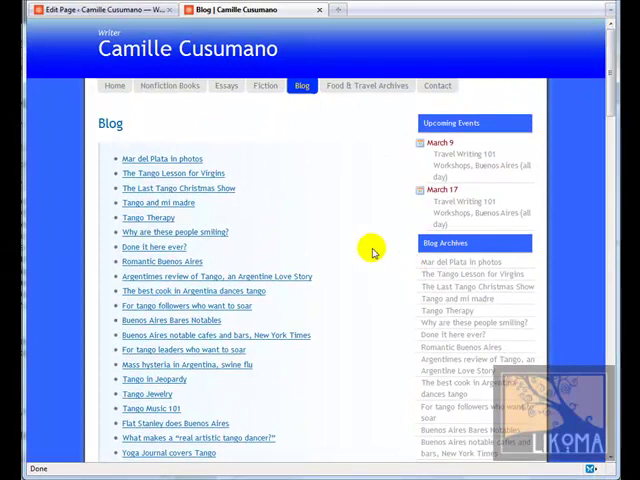
click(95, 9)
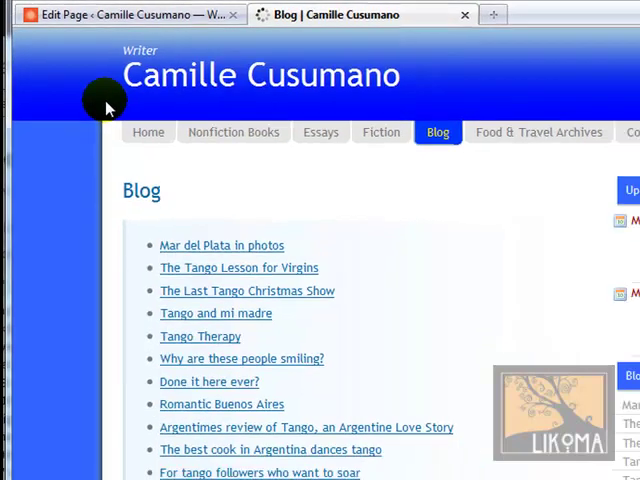
Scroll through the updated Blog page editor to check the content and template
scroll(down, 3)
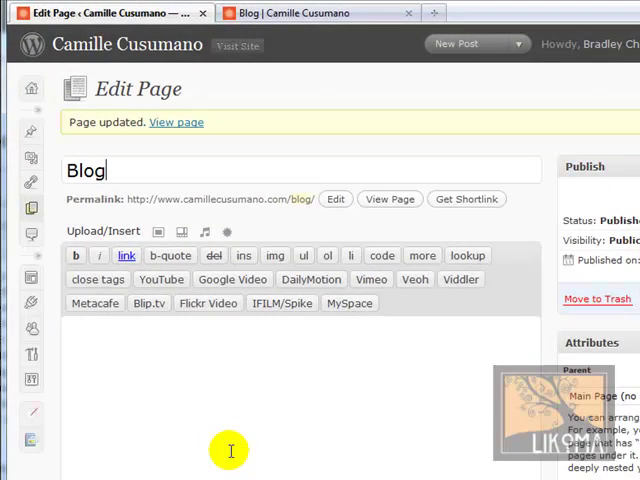
scroll(down, 3)
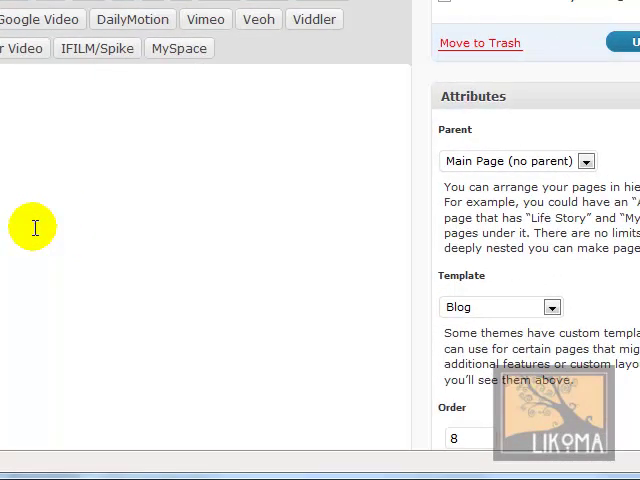
mouse_move(425, 360)
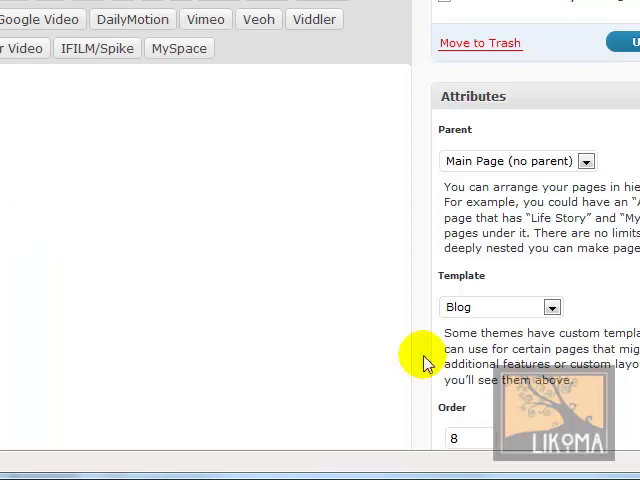